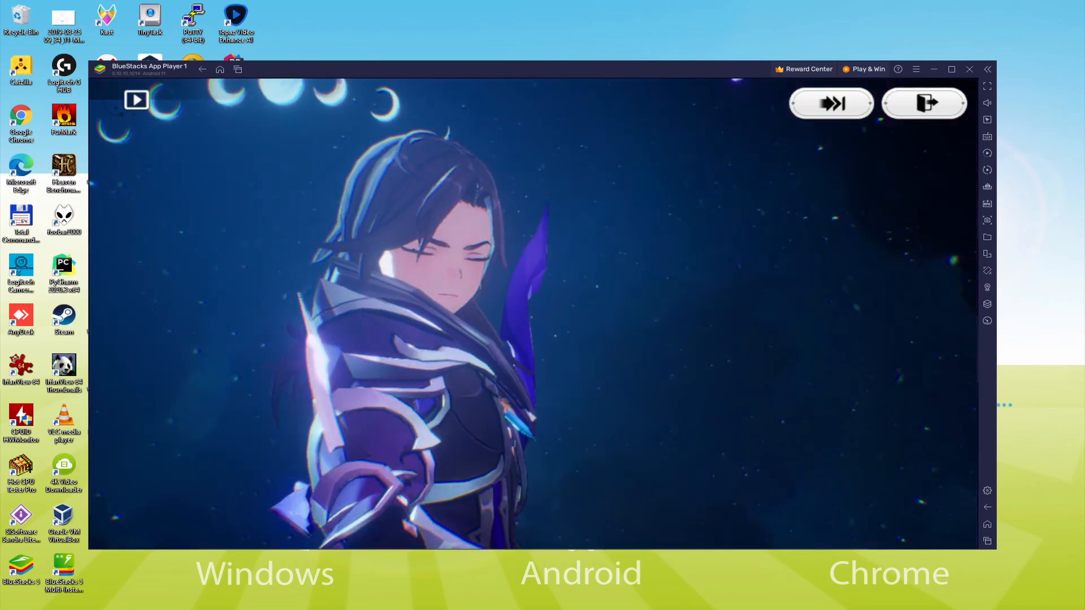
- Scroll to the top of the Seven Knights Re:BIRTH page and start the 'Play on PC' installer download
click(968, 68)
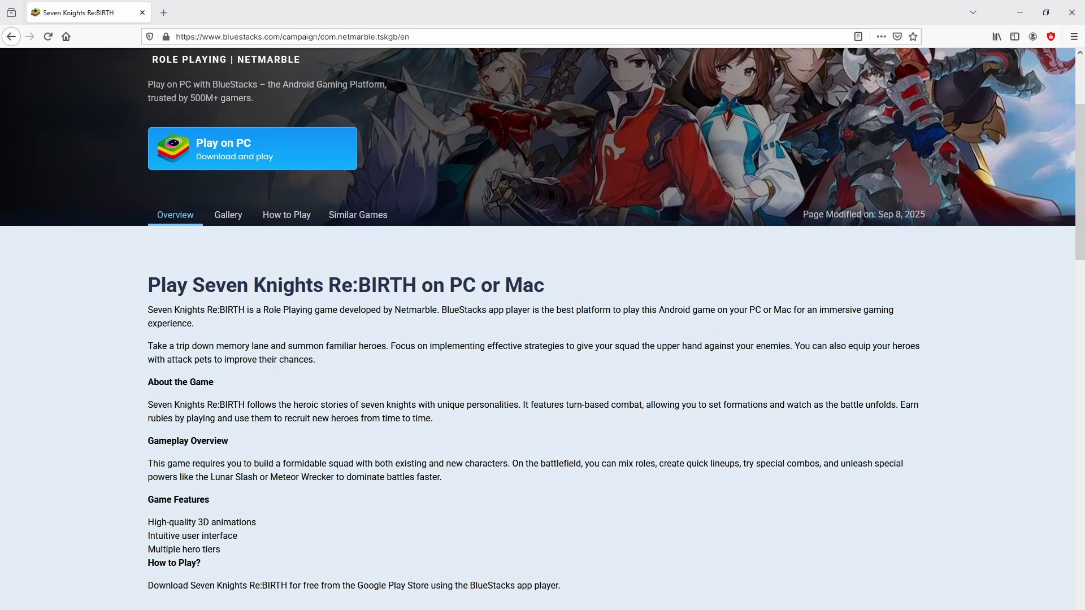
scroll(up, 3)
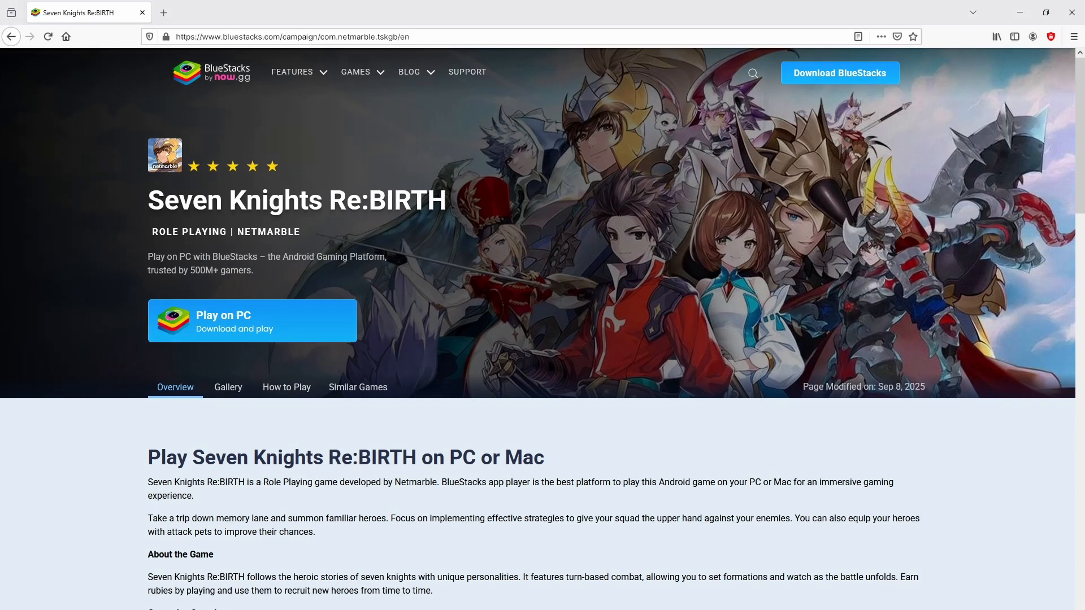
click(253, 320)
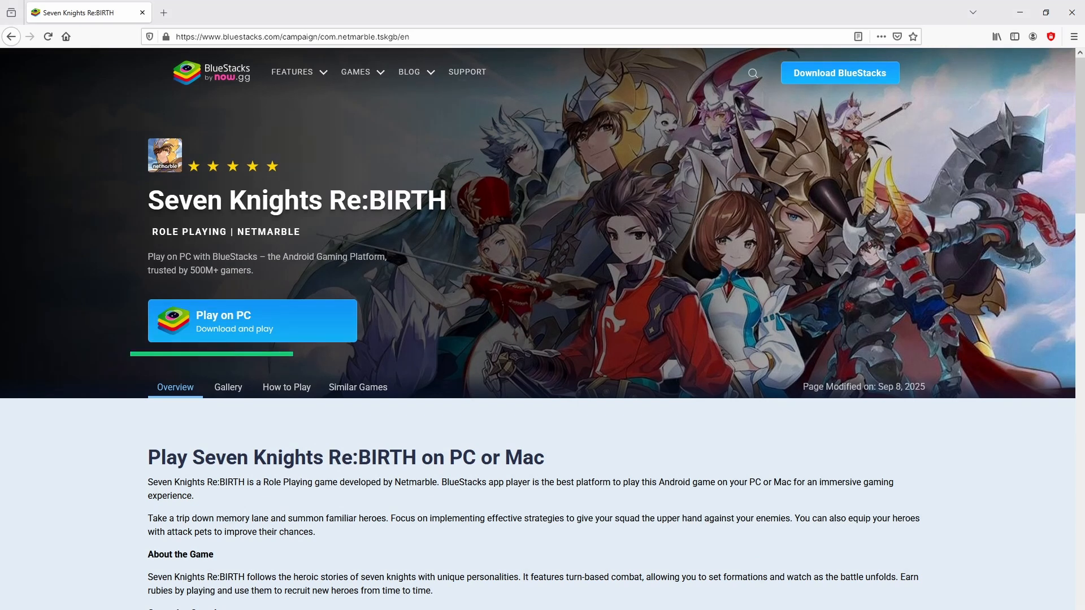
mouse_move(256, 319)
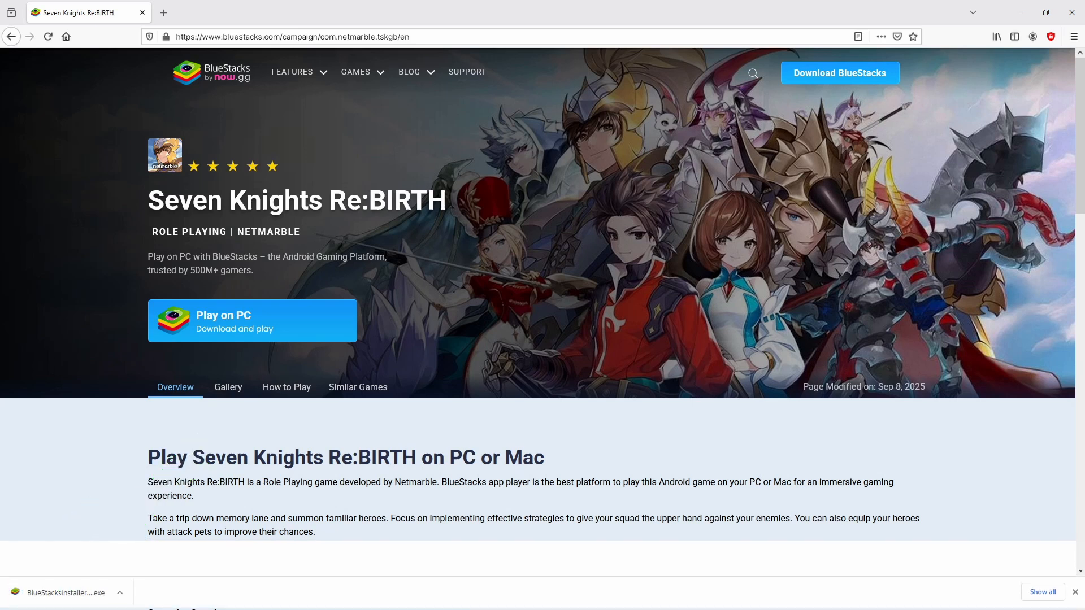
mouse_move(56, 547)
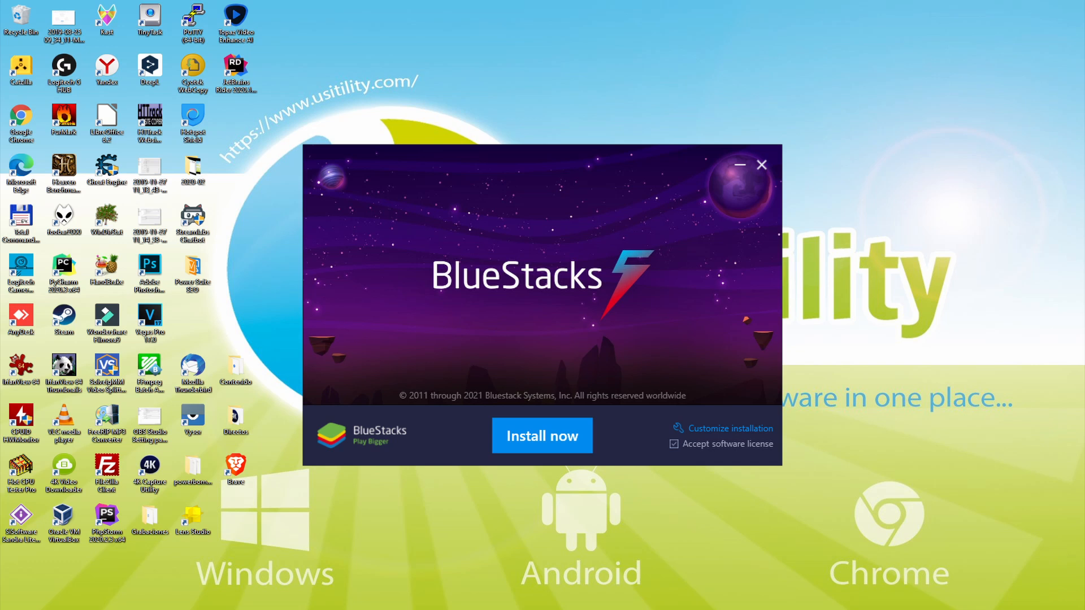
- Reveal the installer's customization options with data path C:\ProgramData\BlueStacks_nxt and 6120 MB required
click(541, 435)
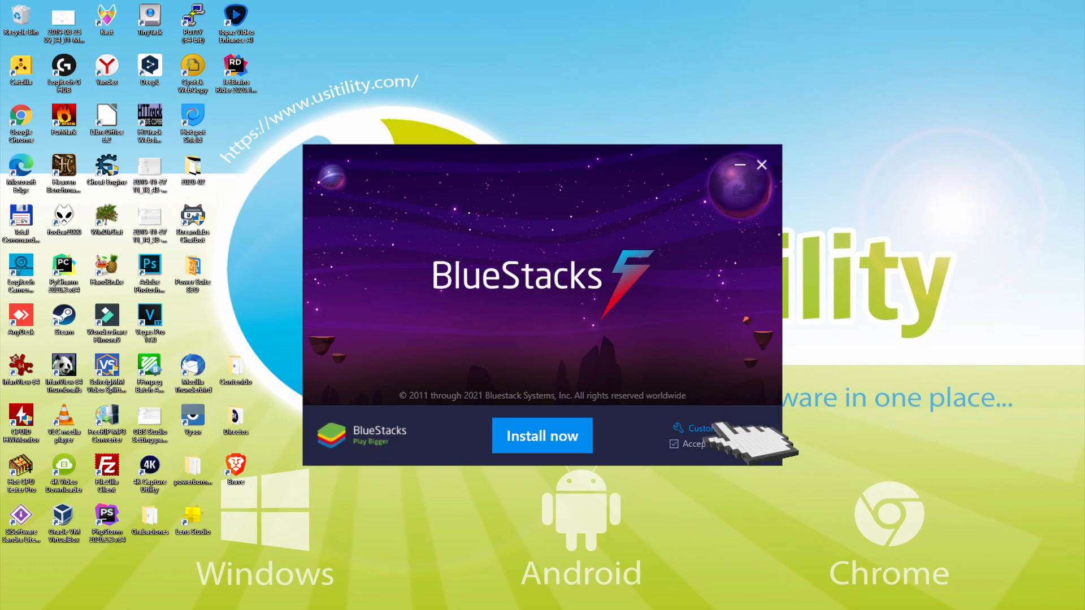
click(696, 427)
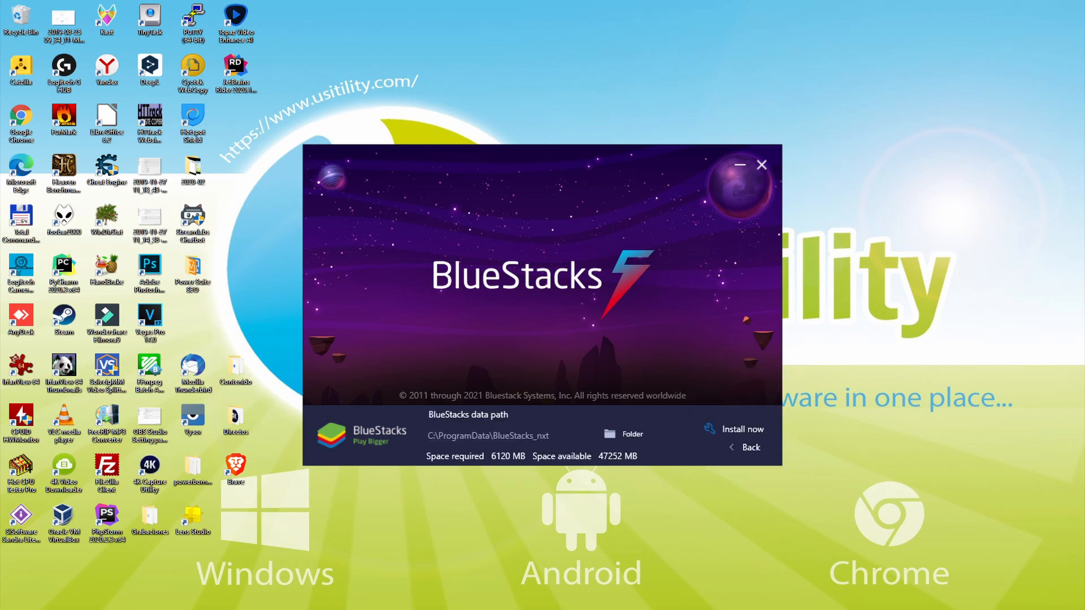
click(487, 437)
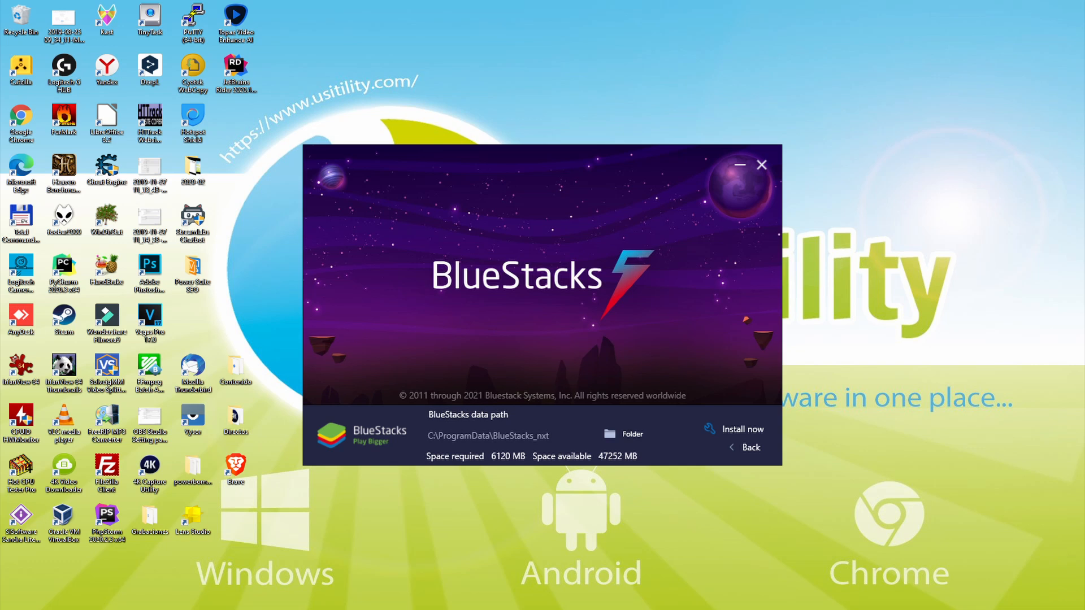
mouse_move(747, 433)
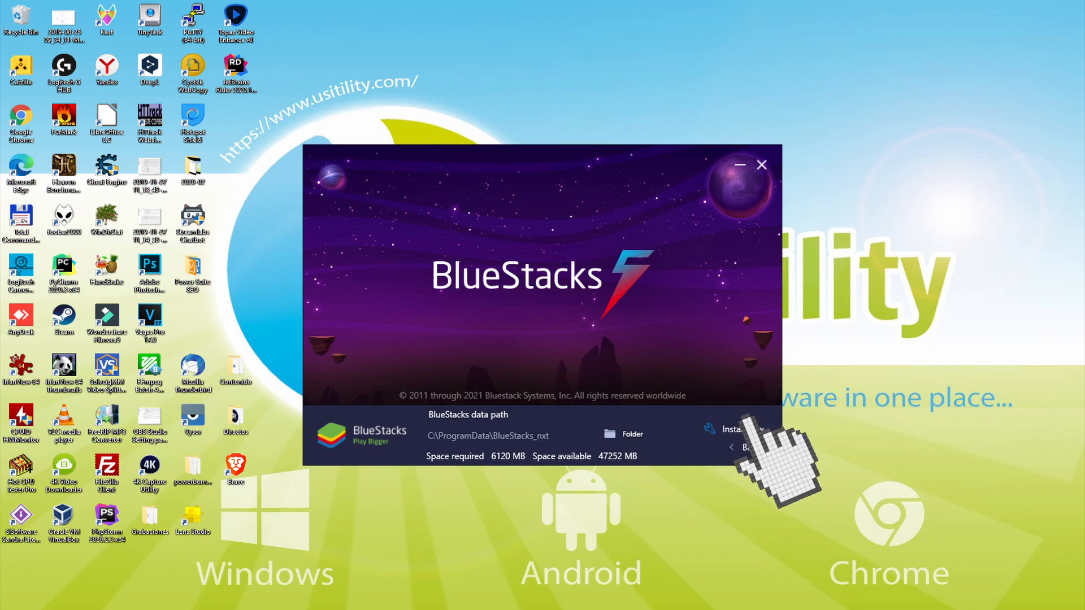
click(737, 430)
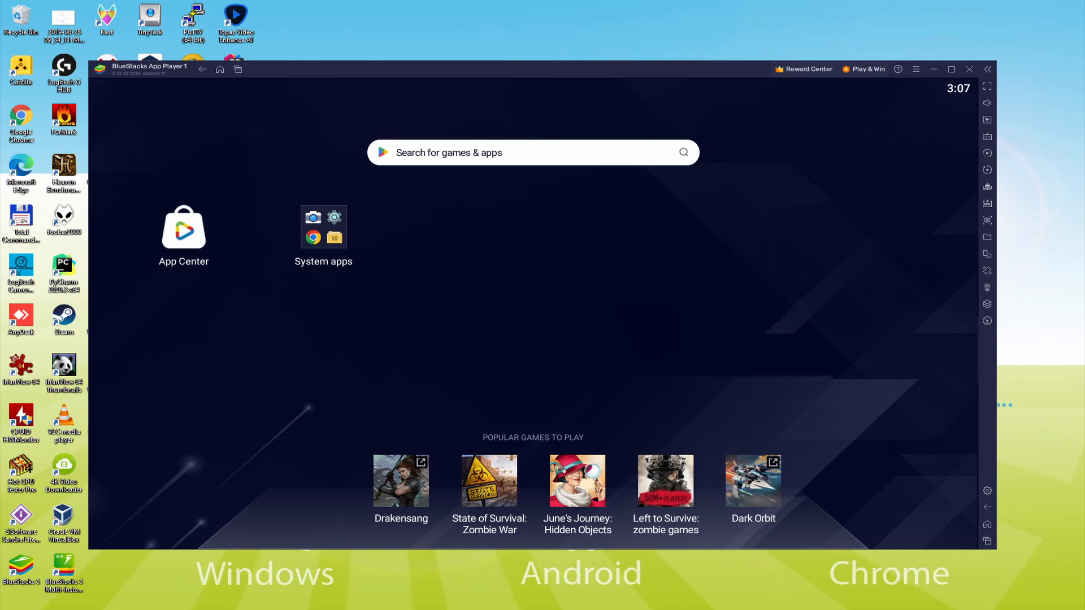
mouse_move(323, 226)
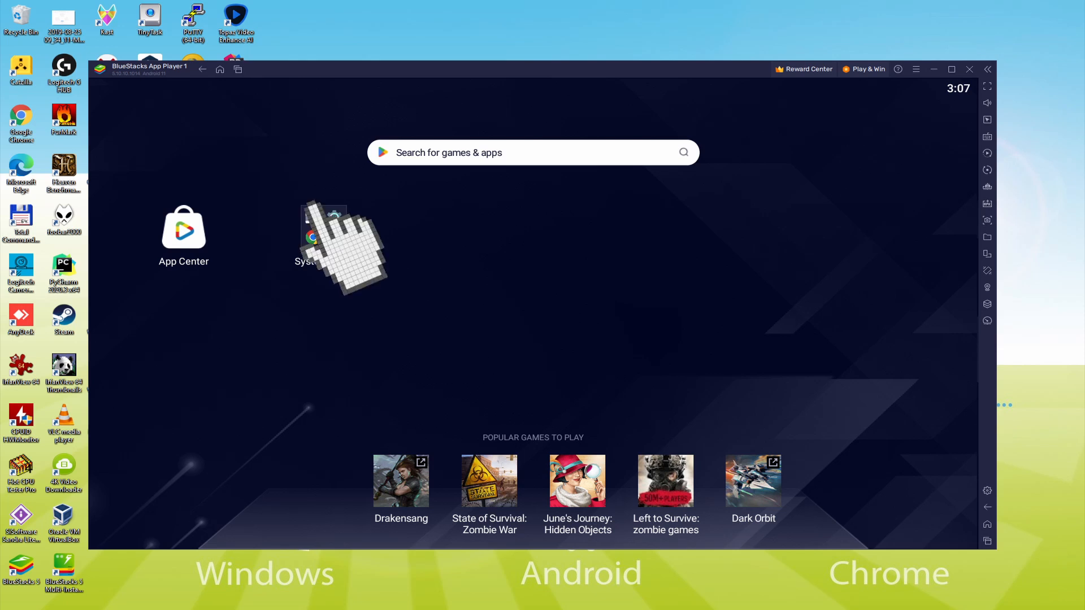
- Launch the Play Store from the System apps folder, reaching its sign-in prompt
click(324, 232)
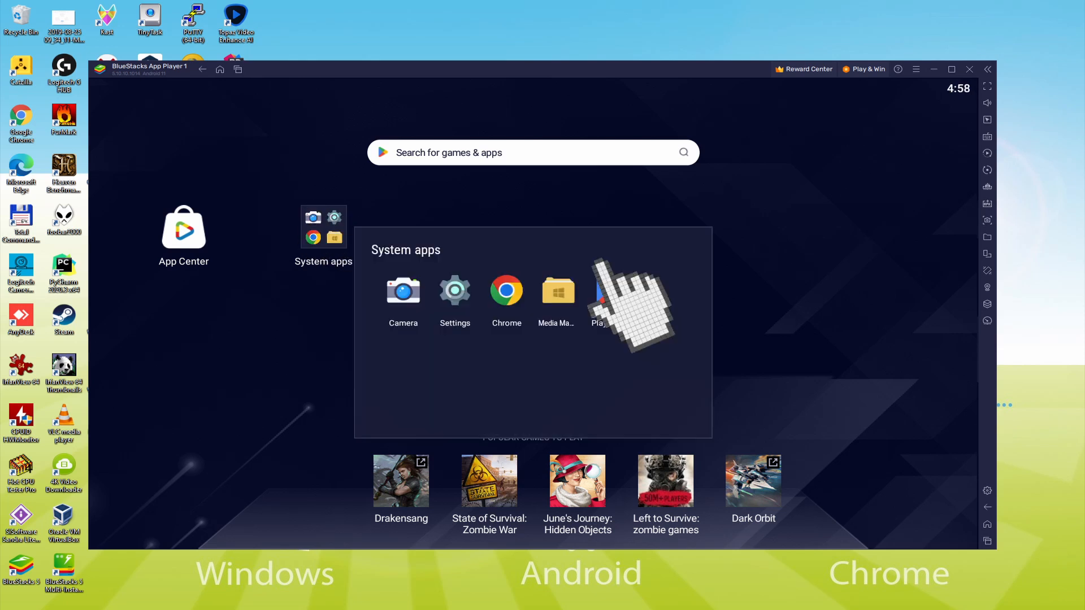
click(597, 290)
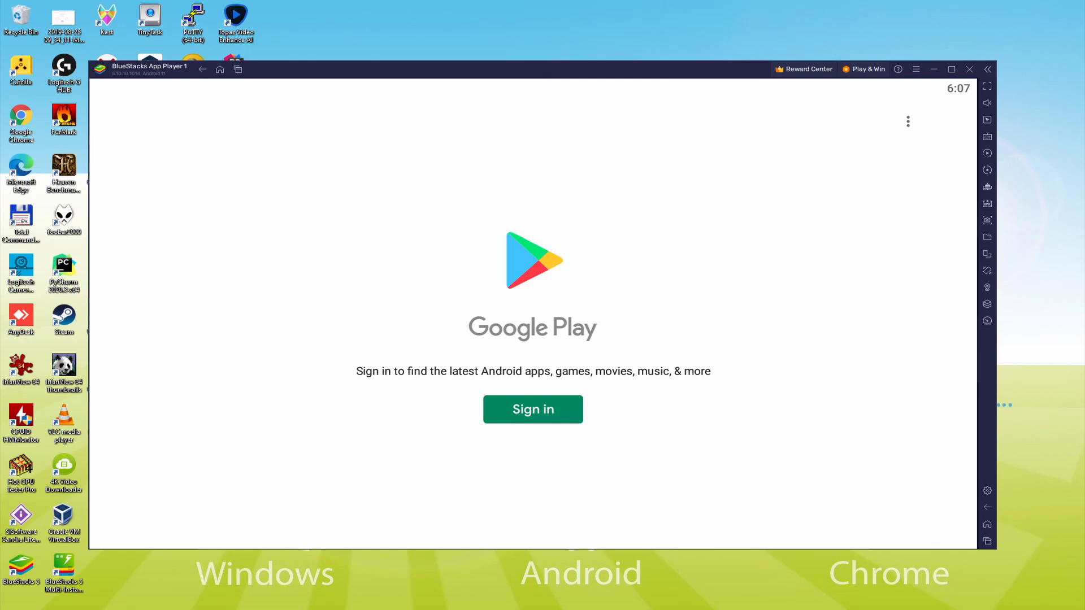
- Sign in to Google Play with the Google account email and password
click(532, 410)
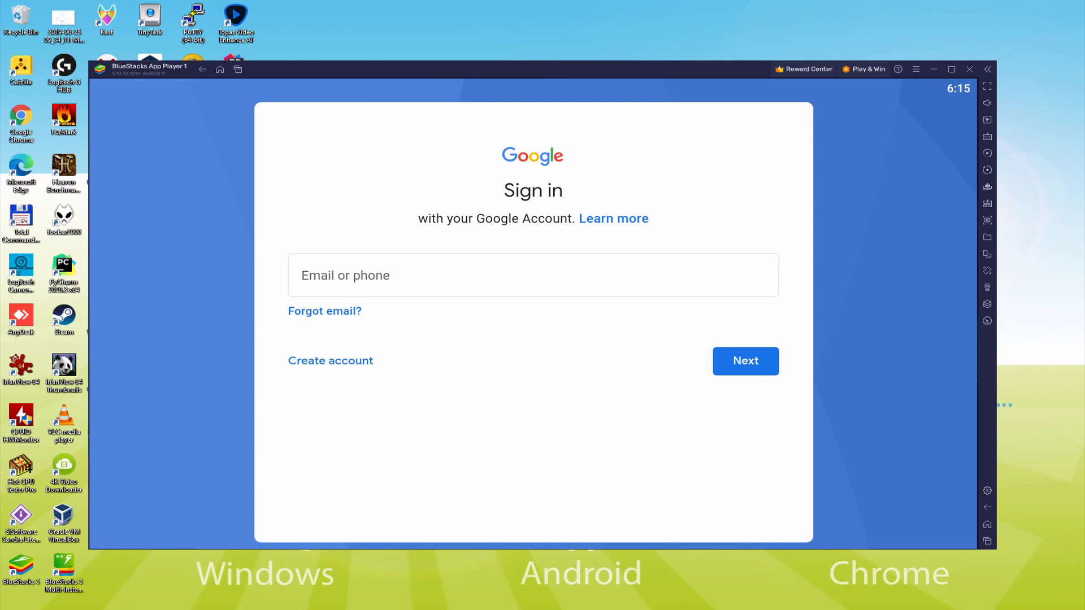
click(745, 360)
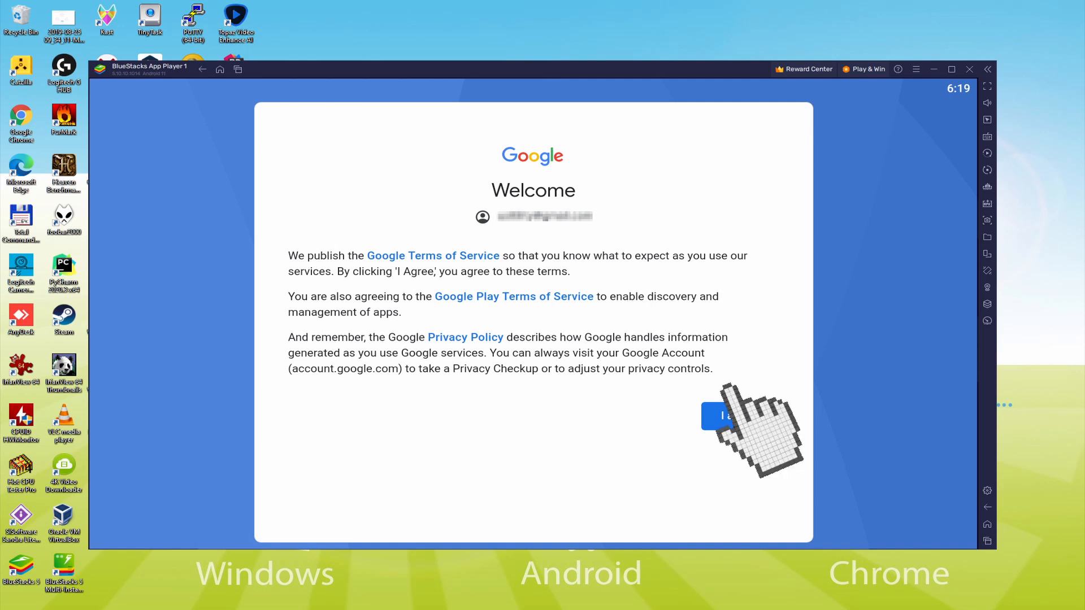
- Agree to Google's terms and accept services settings with Back up to Google Drive off
click(727, 416)
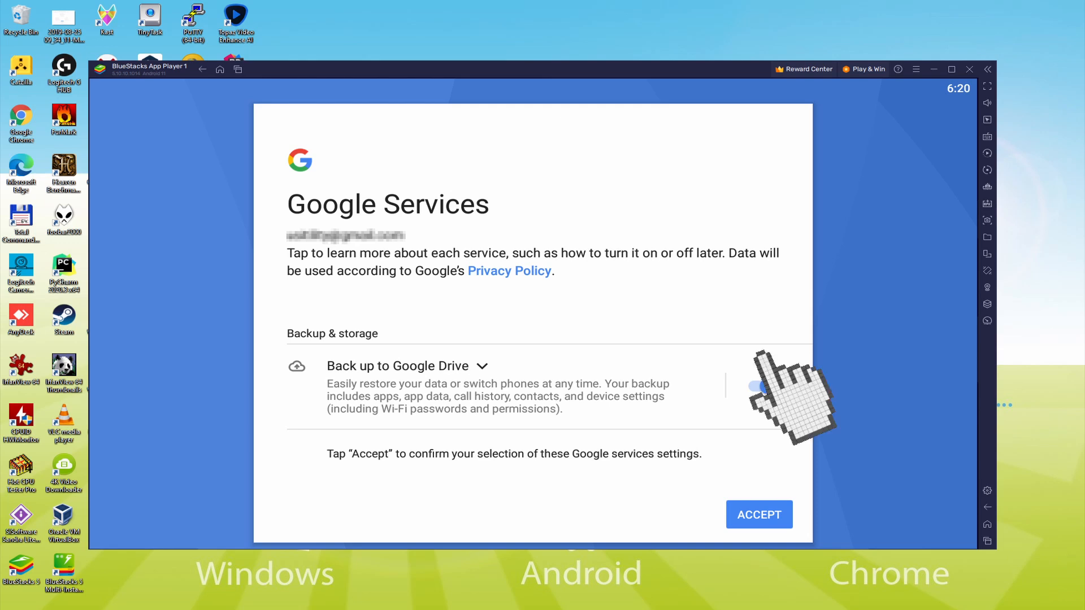
click(757, 387)
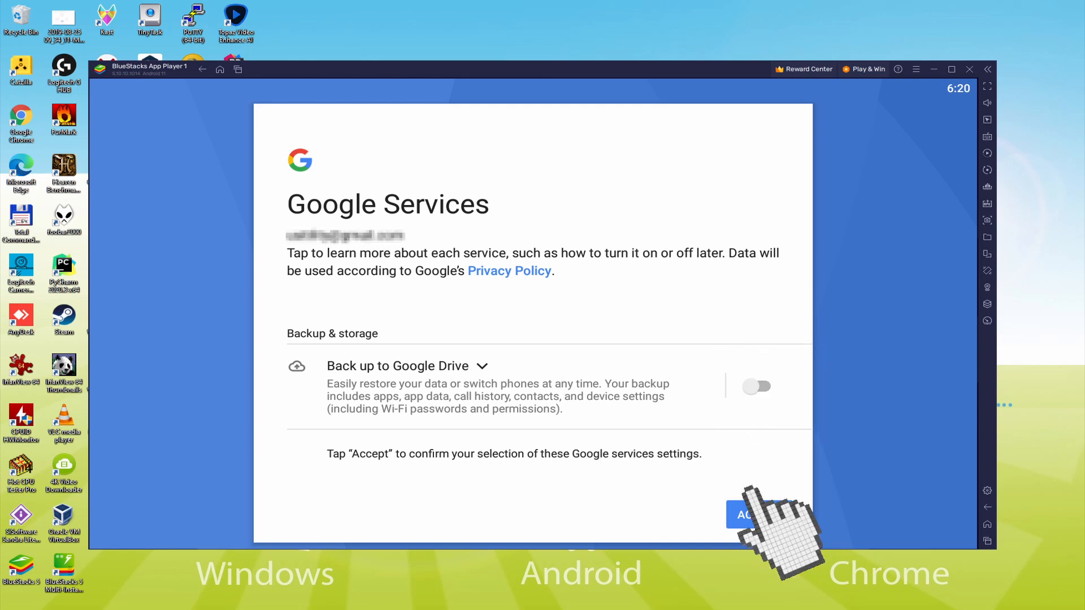
click(748, 514)
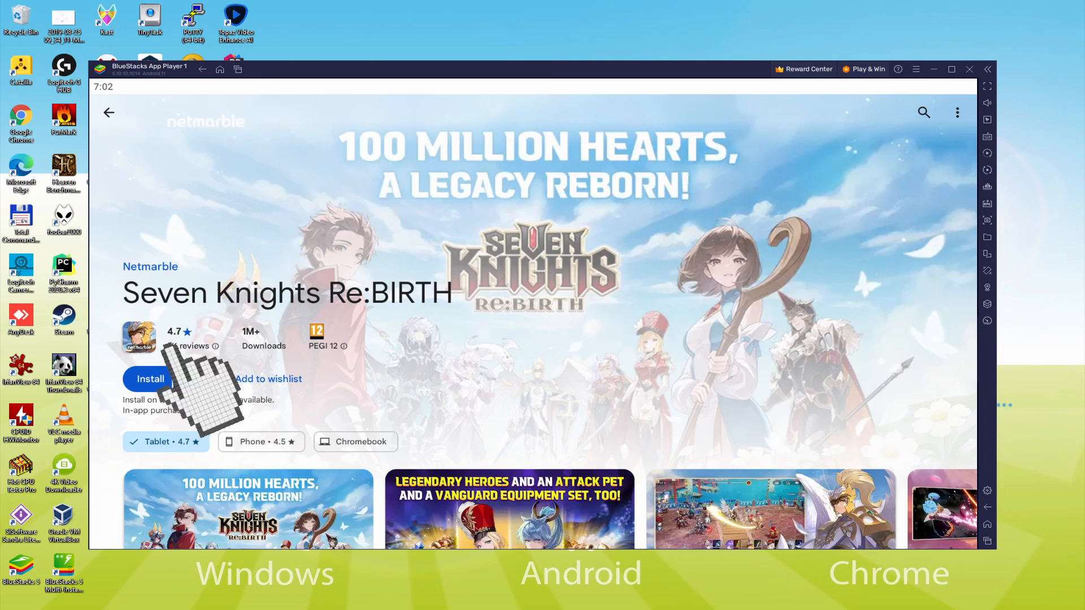
- Install Seven Knights Re:BIRTH from its Play Store page and wait for it to finish
click(149, 378)
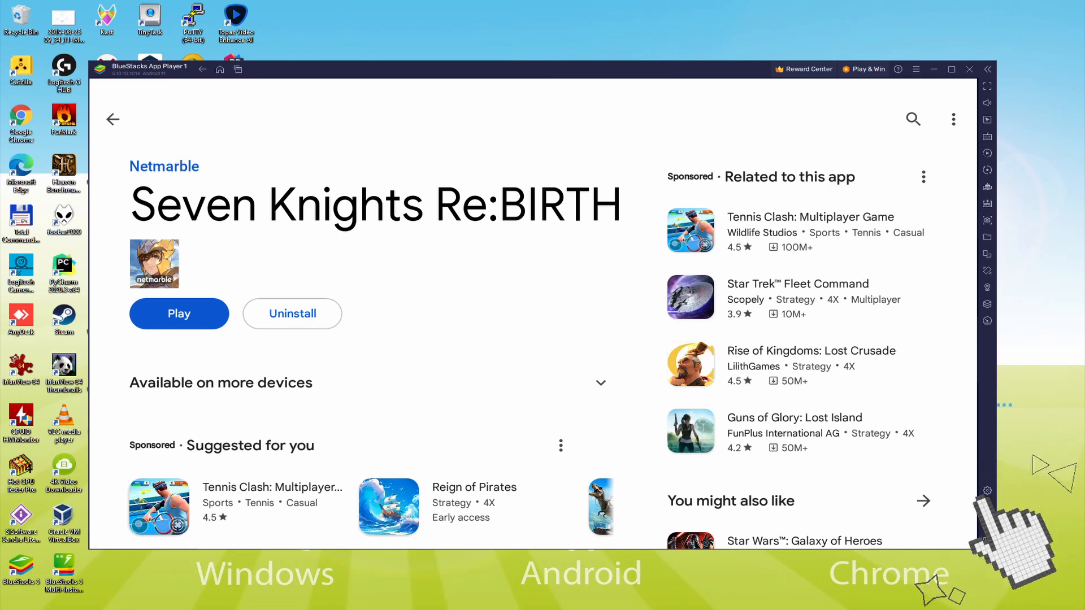
- Launch Seven Knights Re:BIRTH from its new icon on the BlueStacks home screen
click(113, 119)
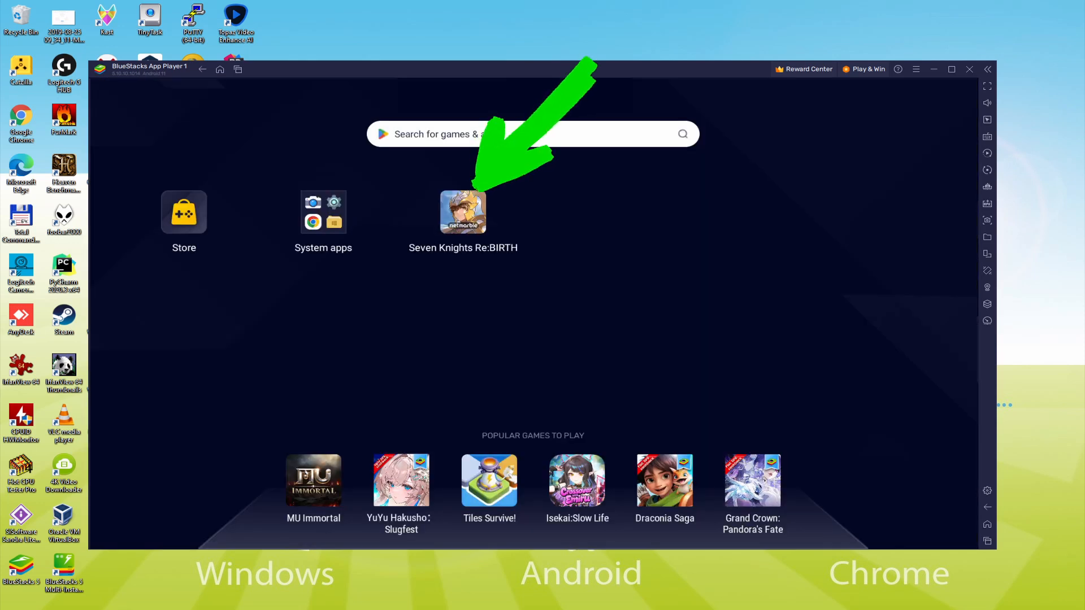
click(462, 211)
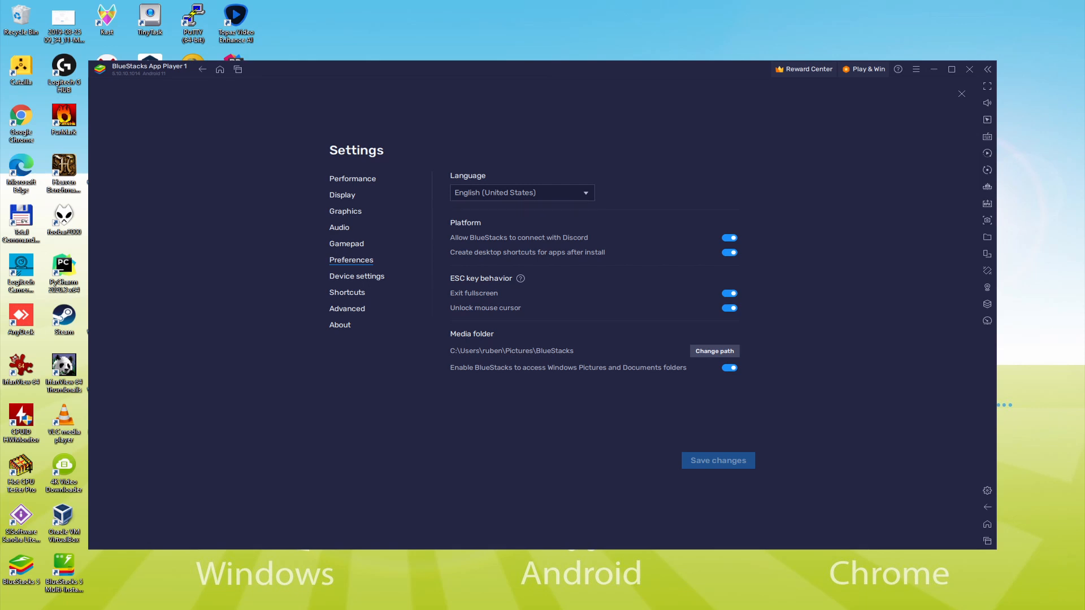
- Show the BlueStacks Device settings page while the game runs its Prologue battle
click(961, 94)
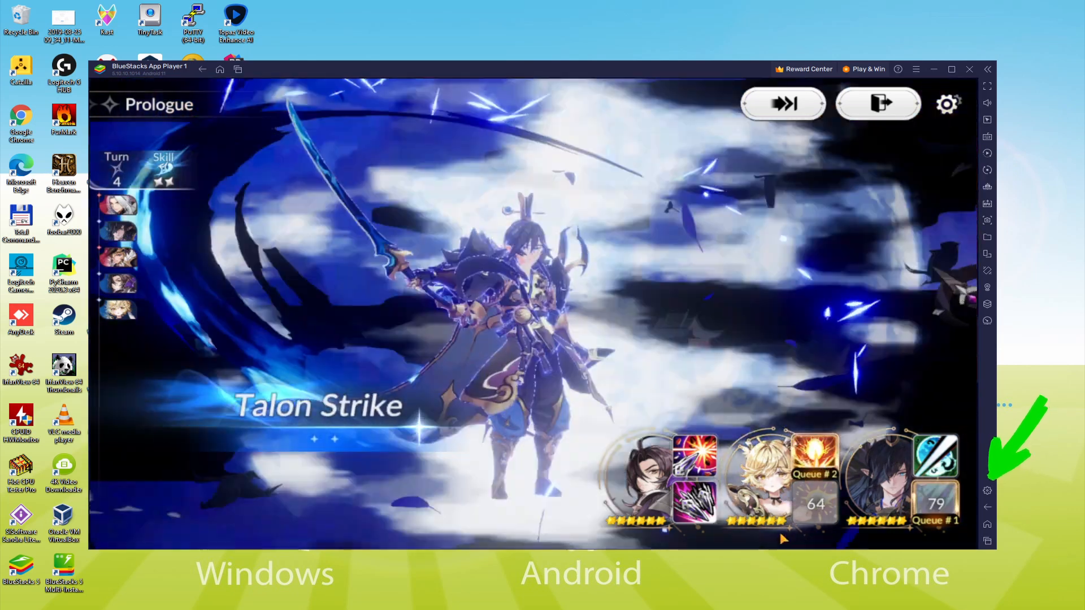
click(947, 103)
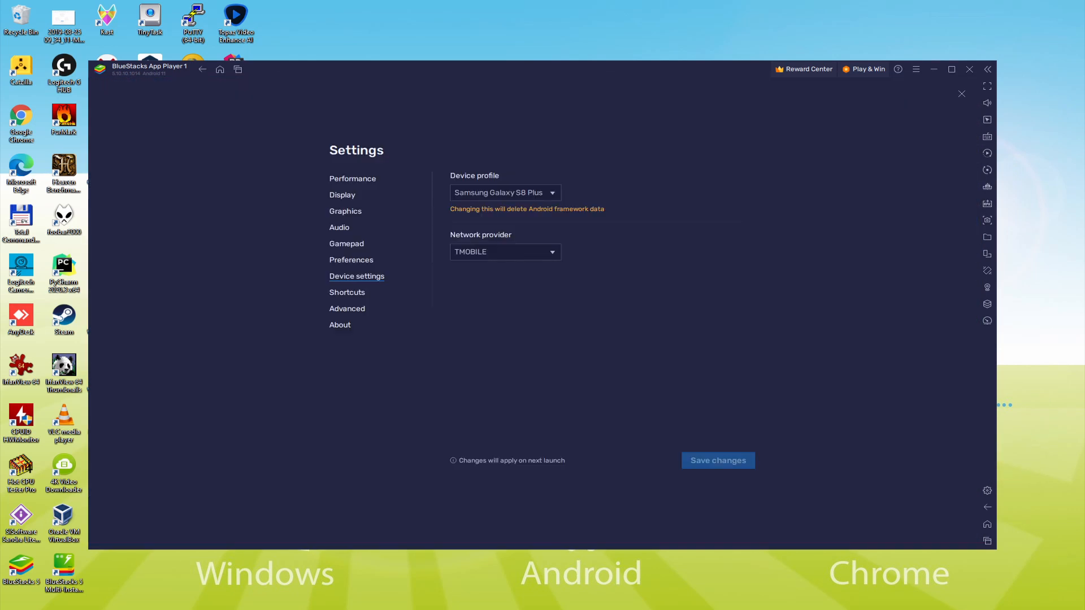